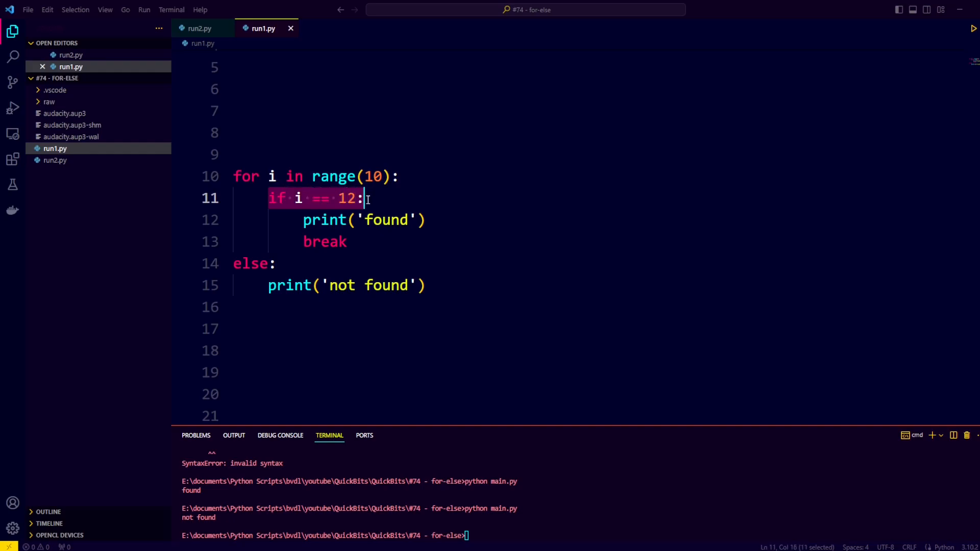
Change run1.py's search value to 3 so the loop prints found.
{"action": "type", "text": "3"}
{"action": "left_click", "coordinate": [577, 535]}
{"action": "type", "text": "ppython run1.py"}
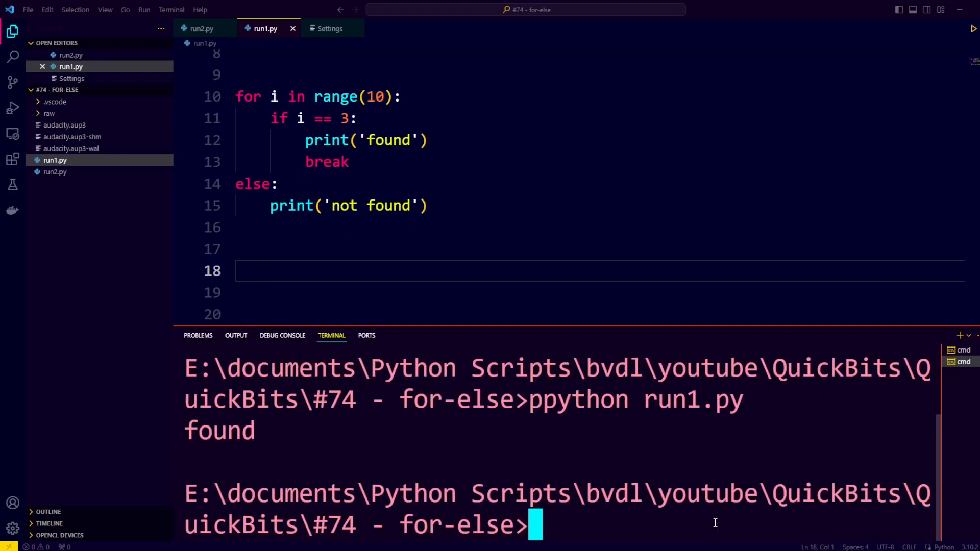
{"action": "mouse_move", "coordinate": [258, 436]}
{"action": "type", "text": "12"}
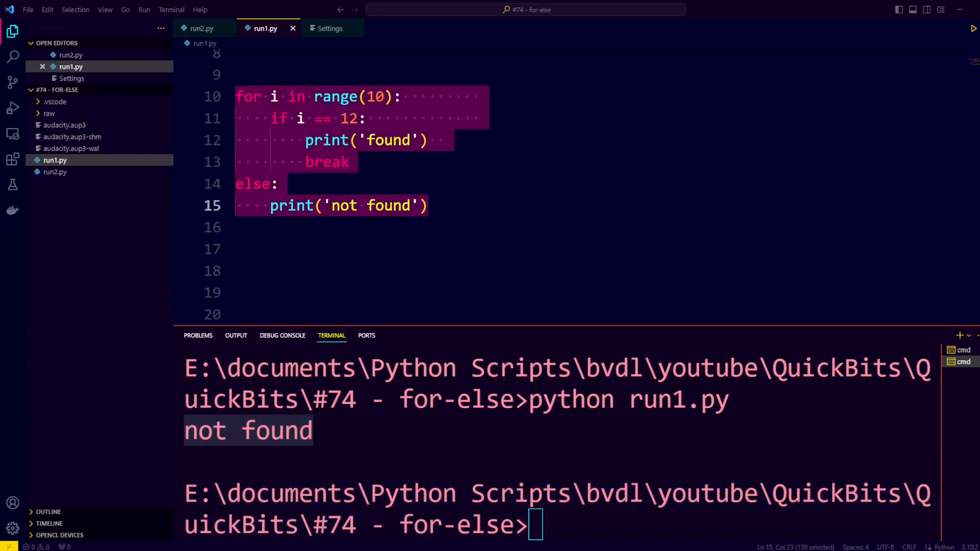
Switch to run2.py and scroll through the Job class and jobs list.
{"action": "left_click", "coordinate": [200, 28]}
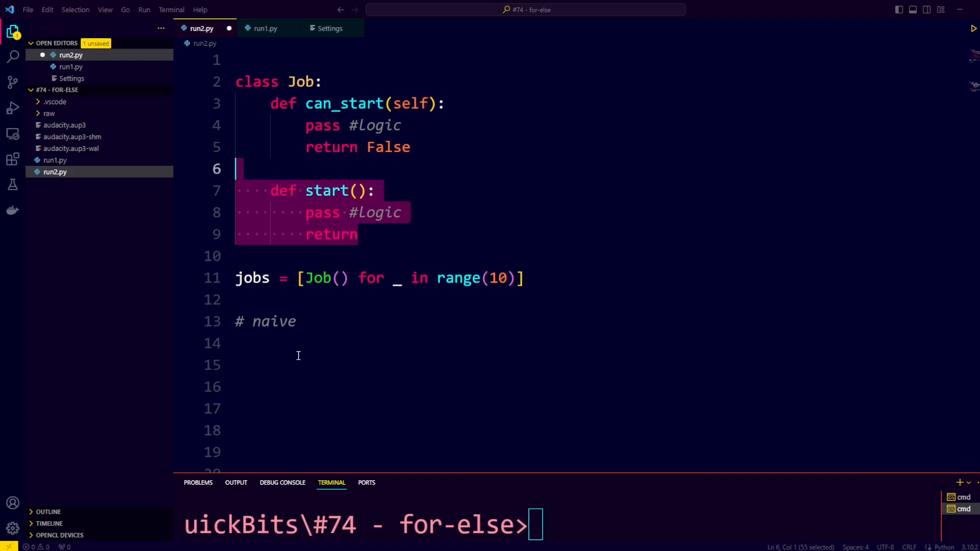
{"action": "scroll", "scroll_direction": "down", "scroll_amount": 3}
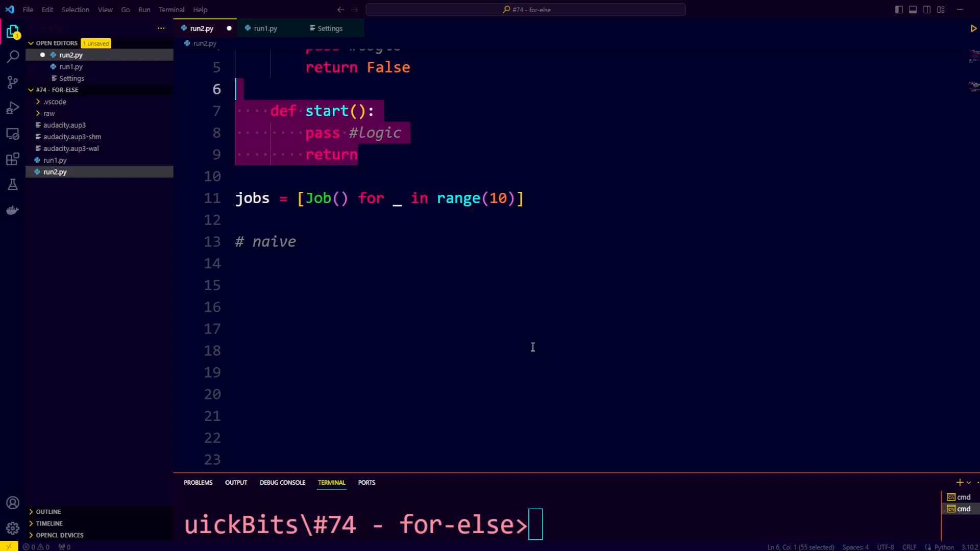
{"action": "mouse_move", "coordinate": [520, 338]}
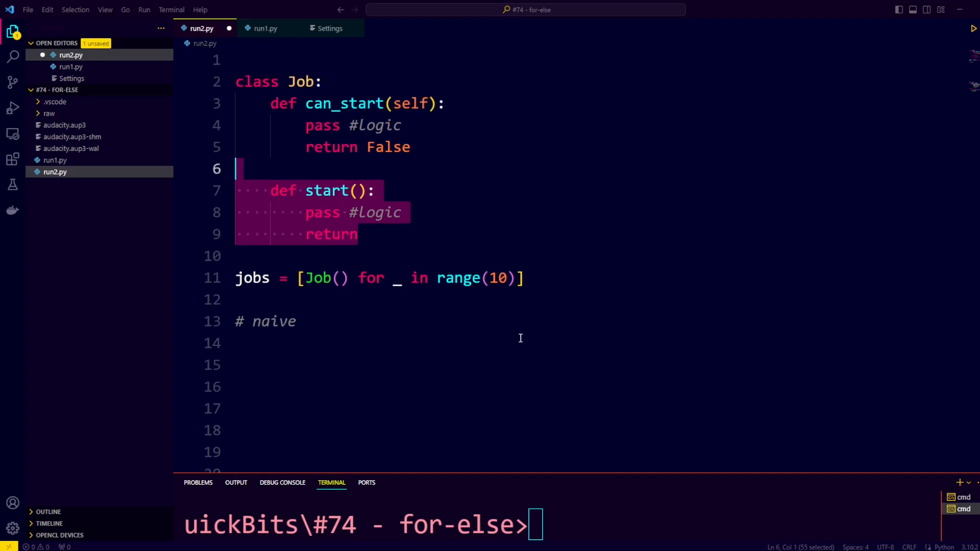
{"action": "mouse_move", "coordinate": [501, 336]}
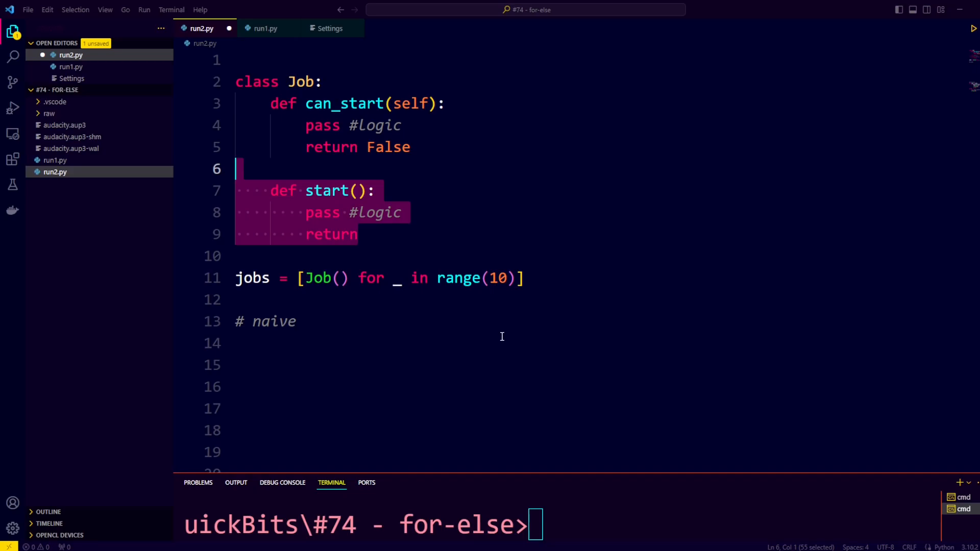
{"action": "mouse_move", "coordinate": [497, 338]}
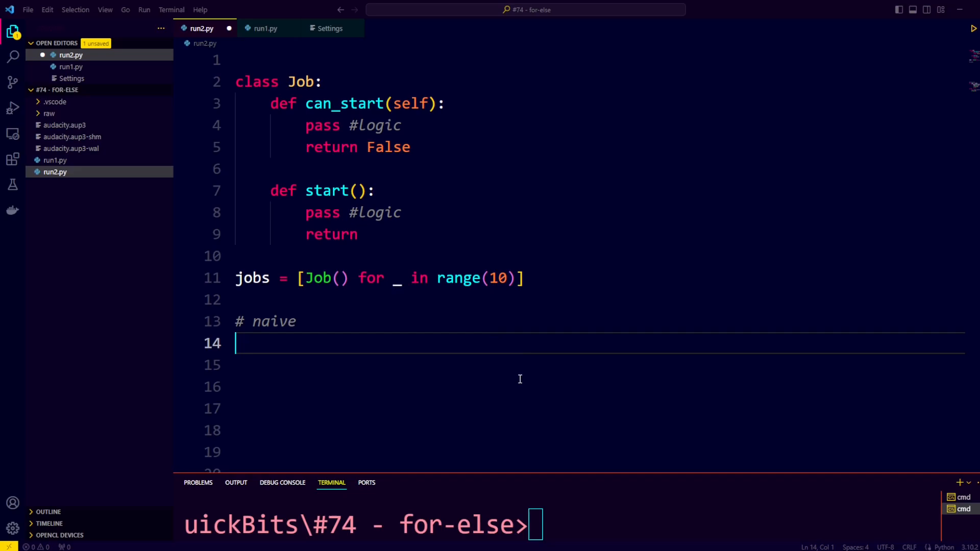
Add job_was_started = False and begin a for-else loop with 'for job in jobs:'.
{"action": "scroll", "scroll_direction": "down", "scroll_amount": 3}
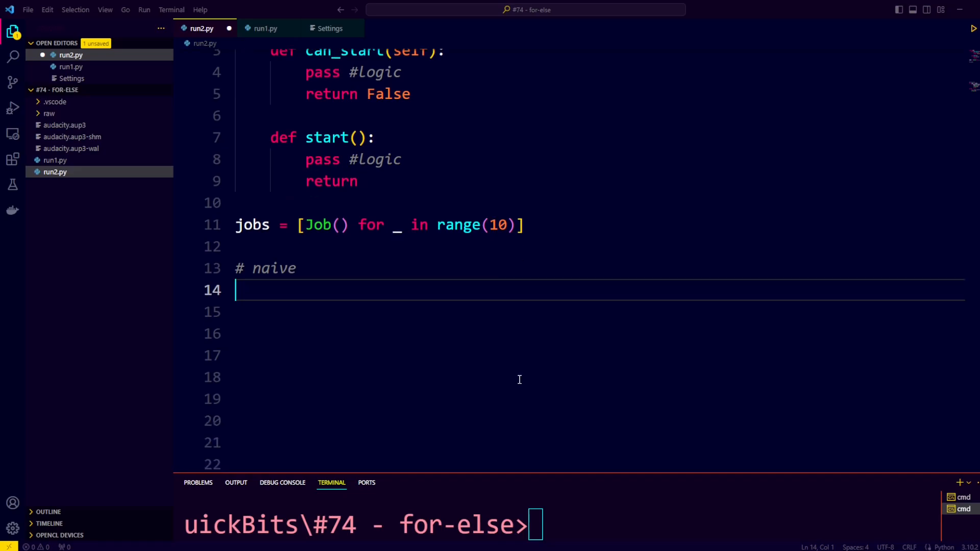
{"action": "scroll", "scroll_direction": "down", "scroll_amount": 3}
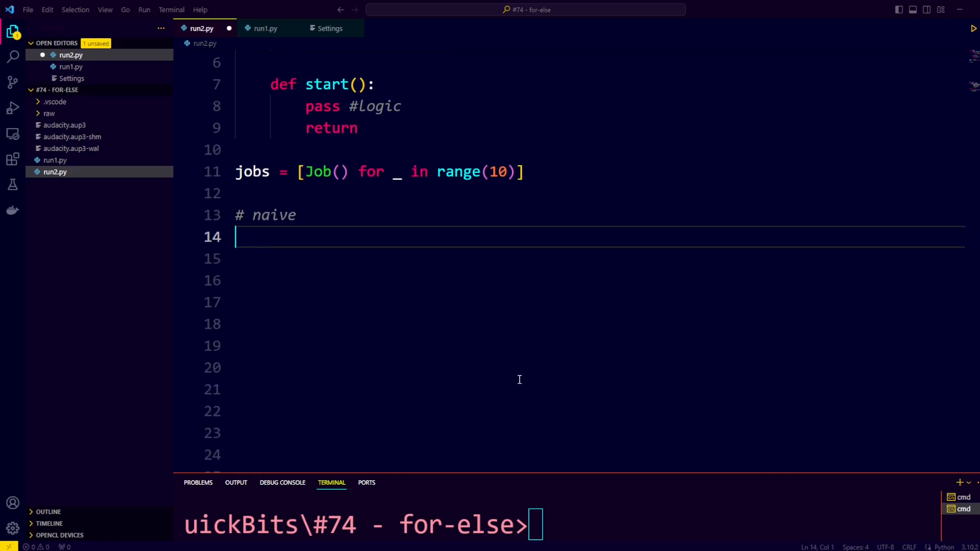
{"action": "type", "text": "job_was_started = False"}
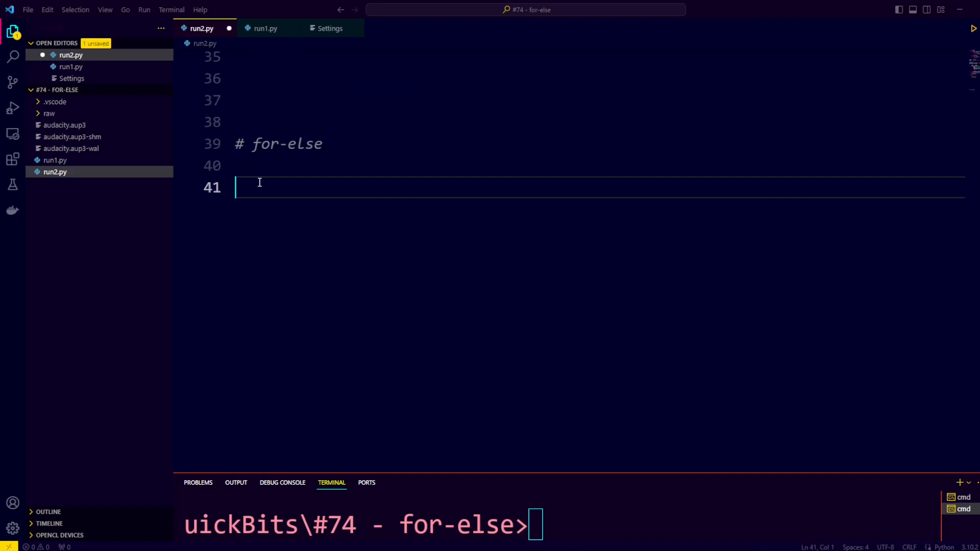
{"action": "type", "text": "for job in jobs:"}
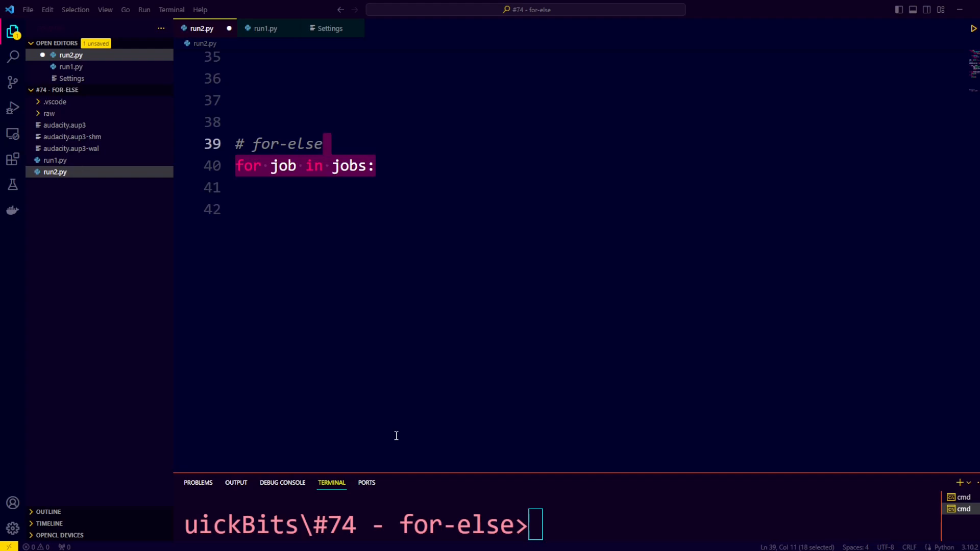